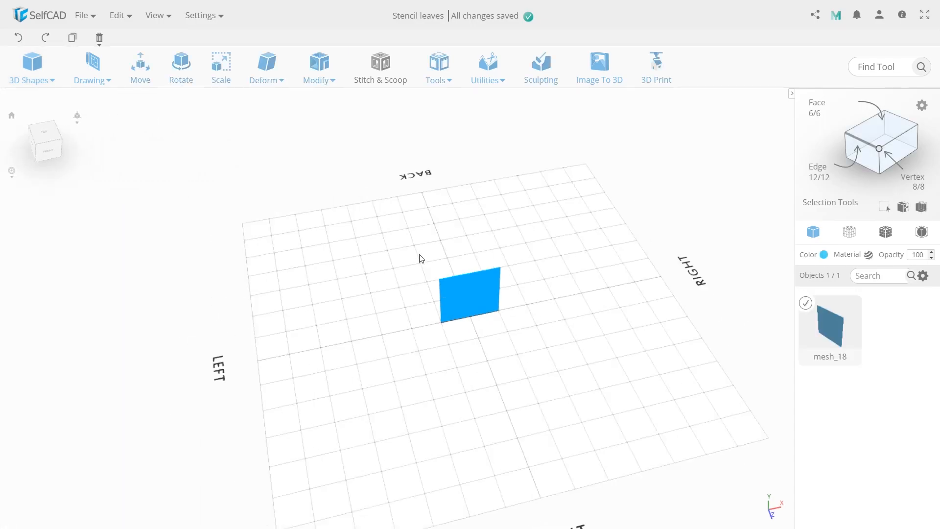
Generate the tropical leaf shapes for the square plate using Image To 3D.
{"action": "left_click", "coordinate": [598, 67]}
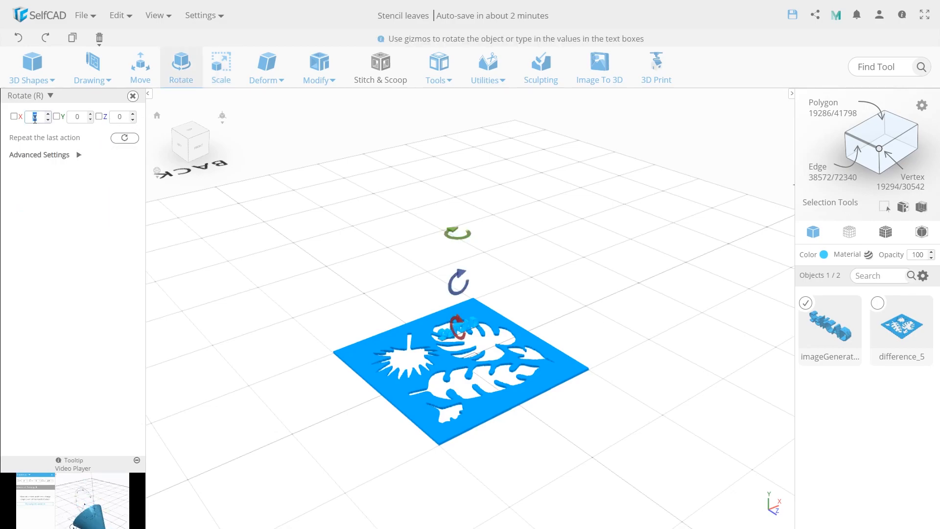
Rotate the SelfCAD logo flat and move it to the plate's lower edge.
{"action": "left_click", "coordinate": [140, 66]}
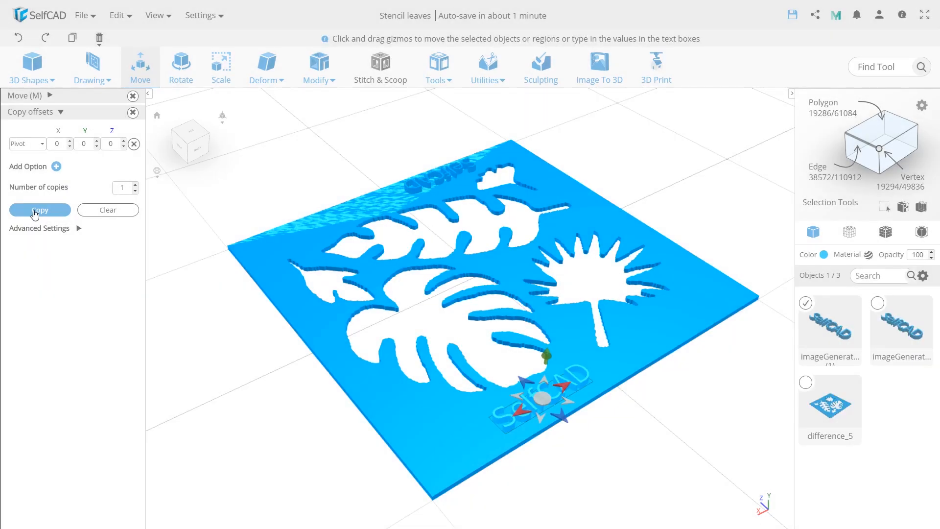
Duplicate the SelfCAD logo and merge it into the difference_5 leaf plate.
{"action": "left_click", "coordinate": [437, 67]}
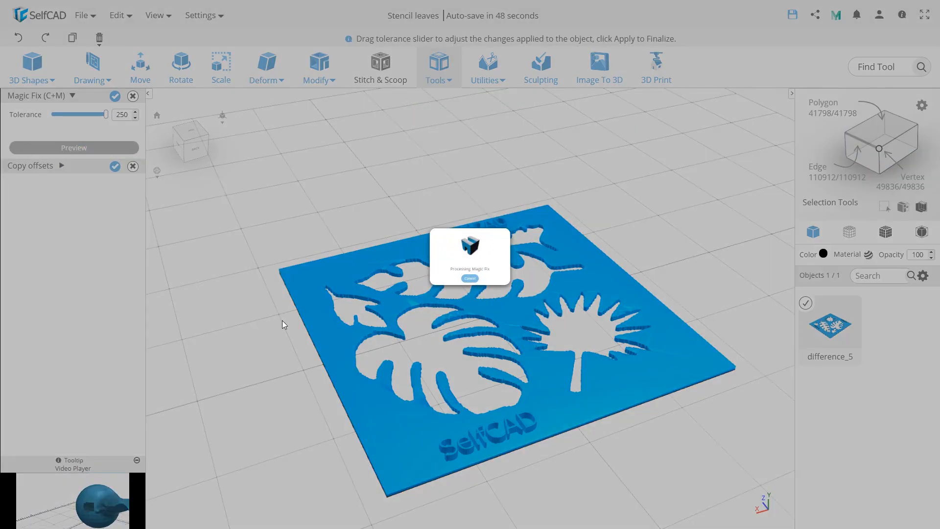